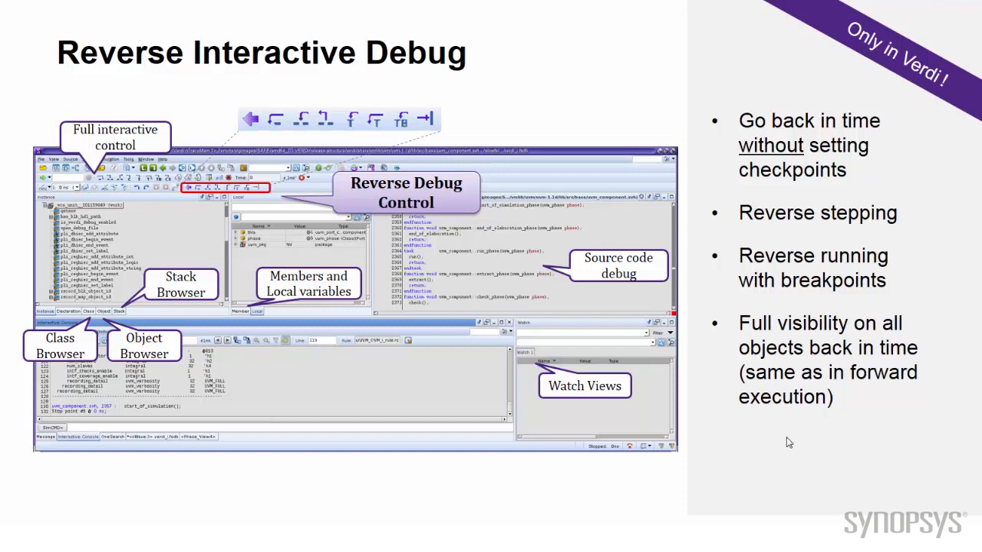
# Advance past the Reverse Interactive Debug slide and bring the lab1 Verdi session forward
pyautogui.press('Right')
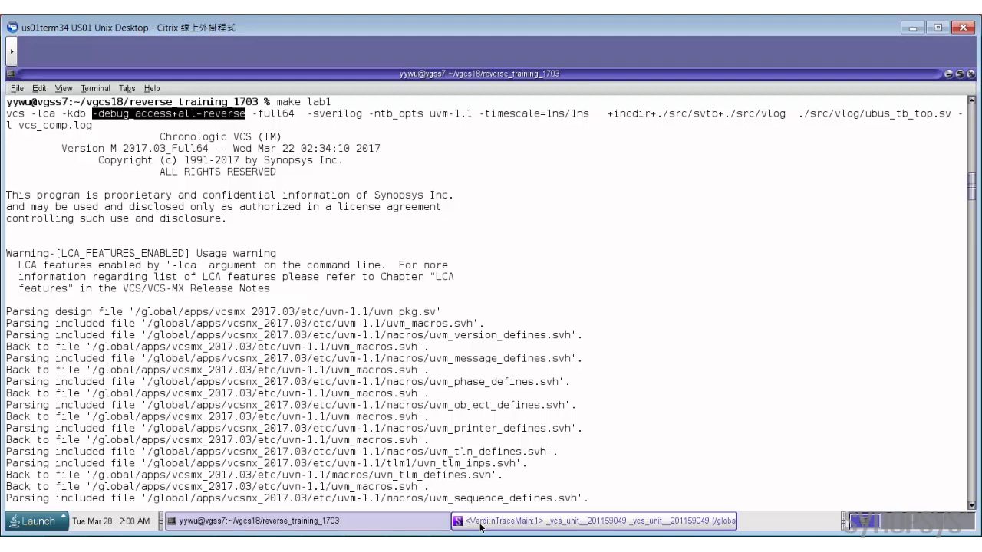
pyautogui.click(595, 522)
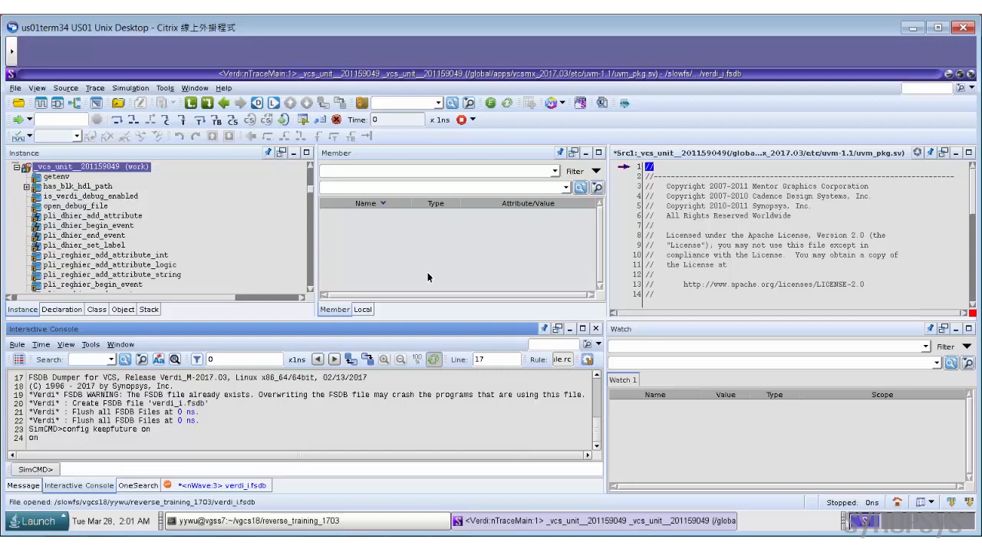
# Enable Reverse Debug in Preferences > Interactive Debug, keeping 40 automatic checkpoints
pyautogui.click(164, 88)
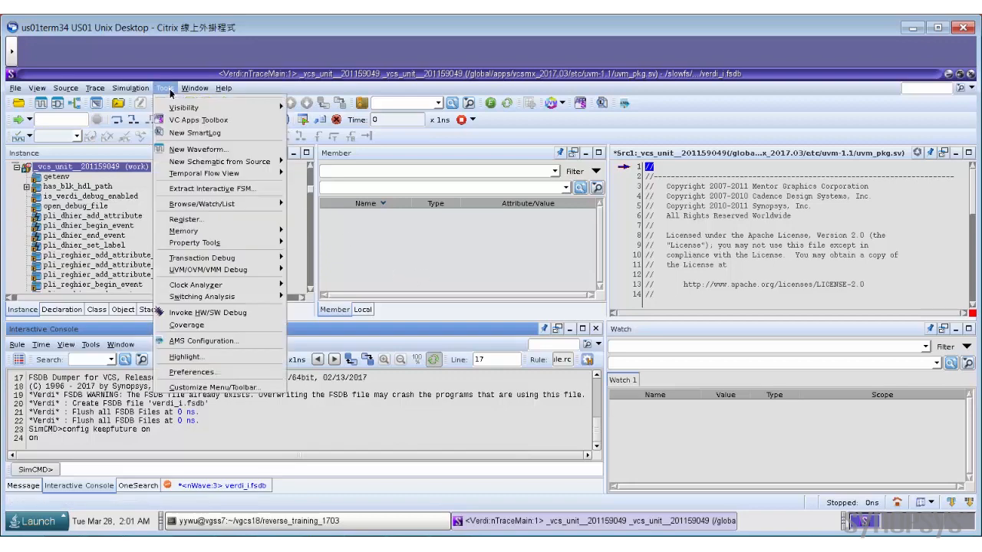
pyautogui.click(193, 373)
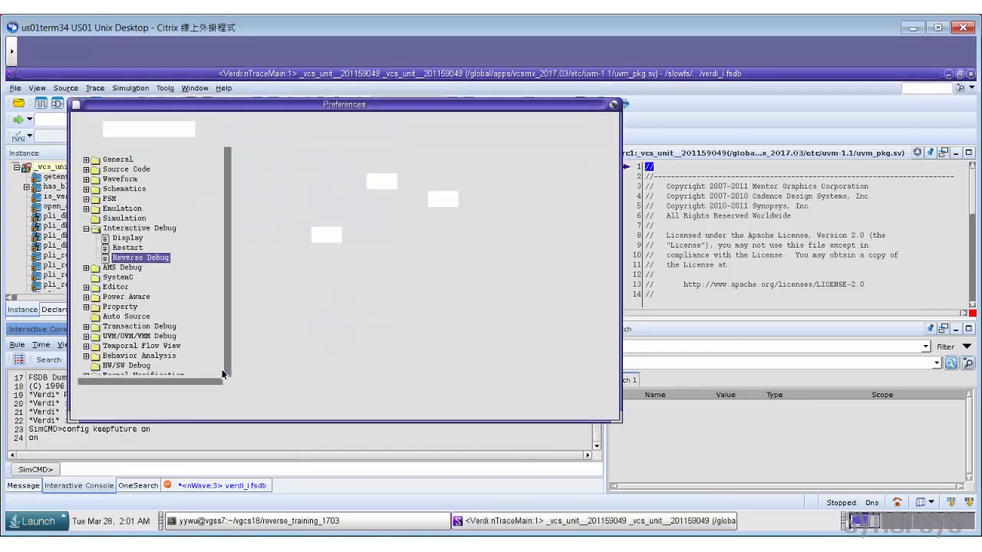
pyautogui.click(140, 258)
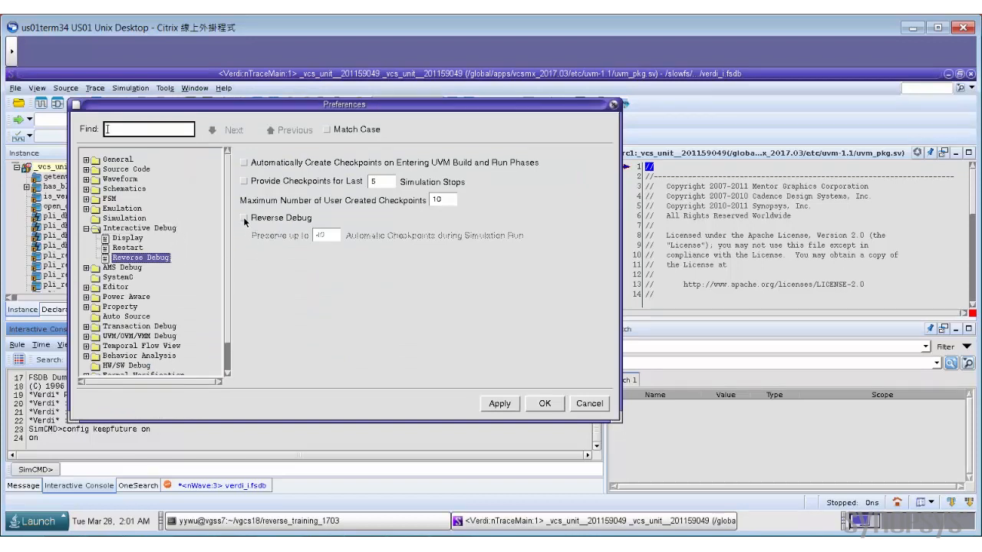
pyautogui.click(245, 218)
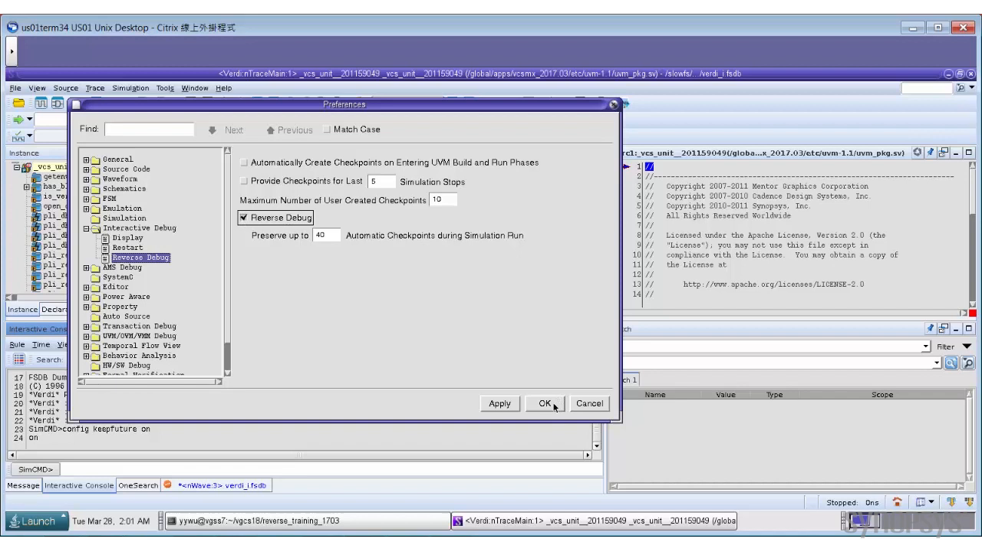
pyautogui.click(545, 403)
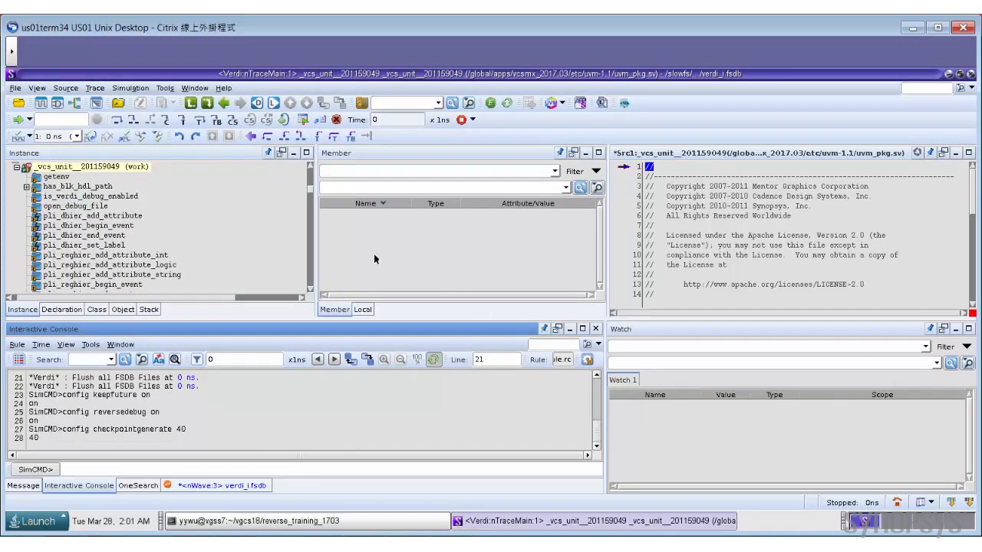
pyautogui.moveTo(248, 155)
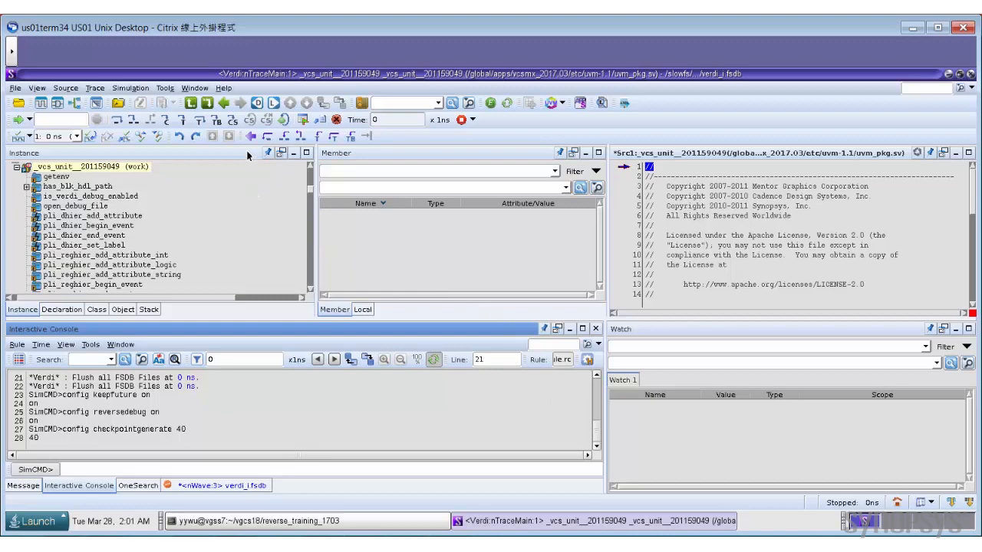
pyautogui.moveTo(348, 174)
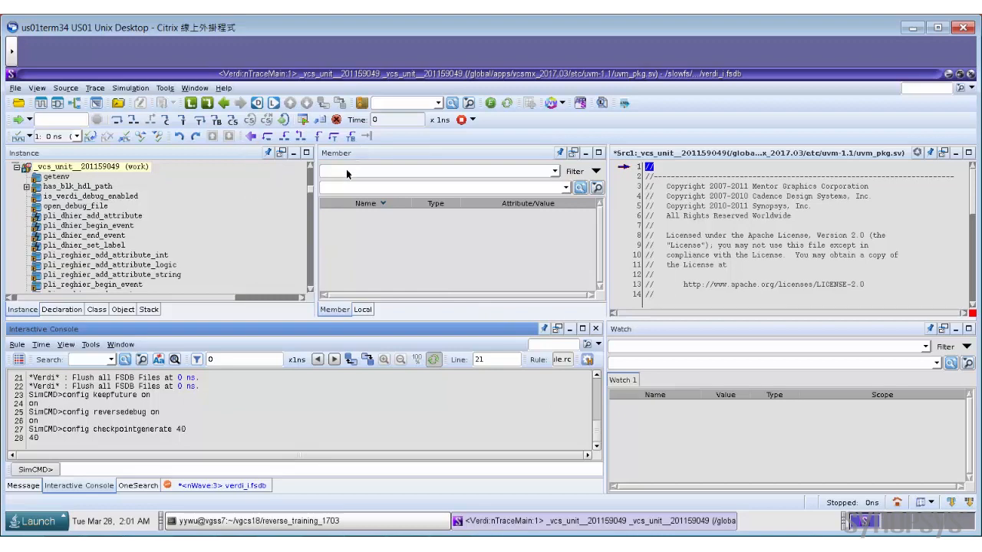
pyautogui.moveTo(252, 137)
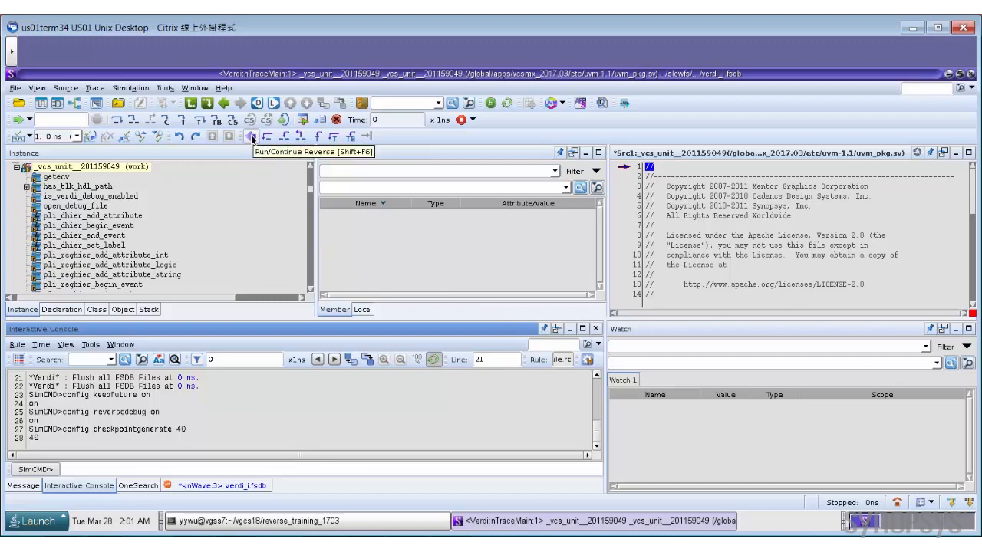
pyautogui.moveTo(269, 136)
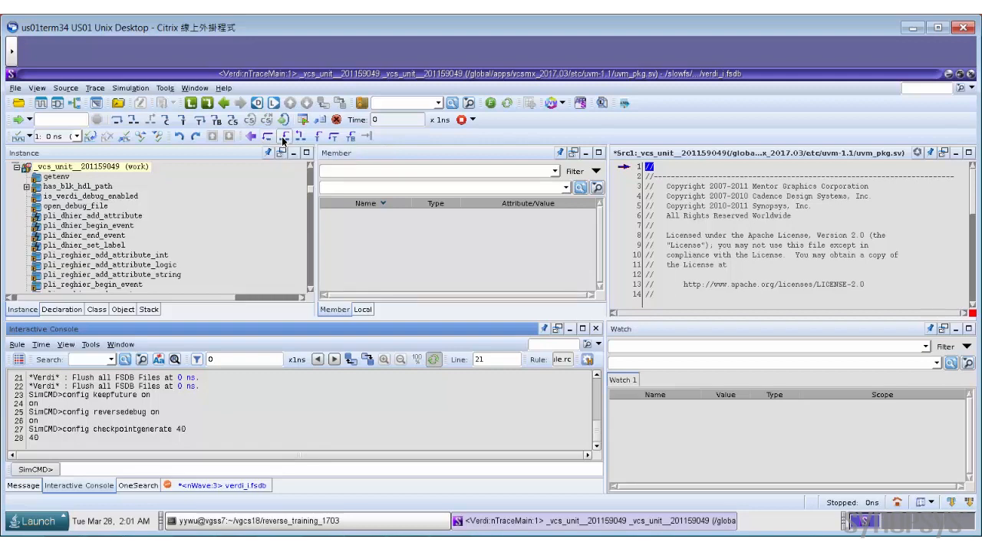
pyautogui.moveTo(285, 136)
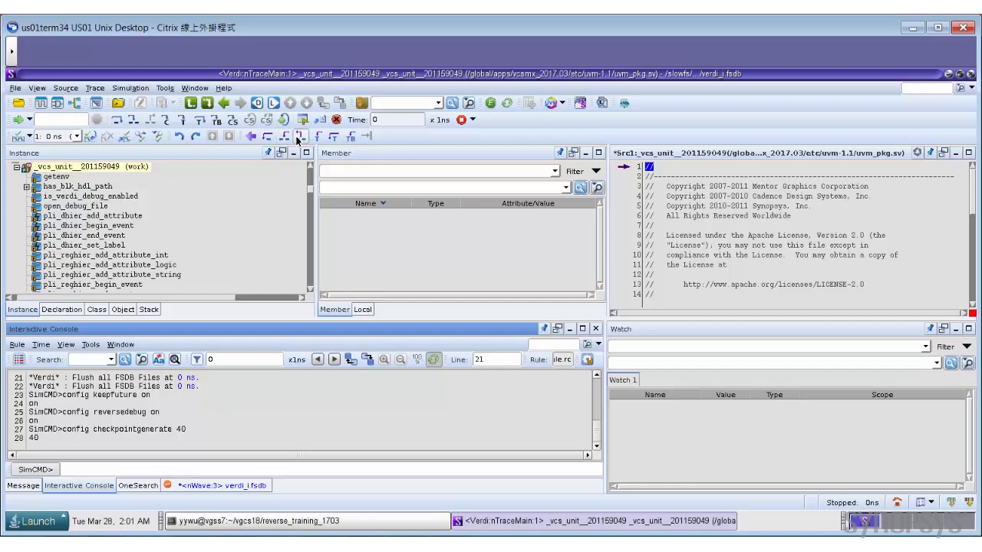
pyautogui.moveTo(297, 135)
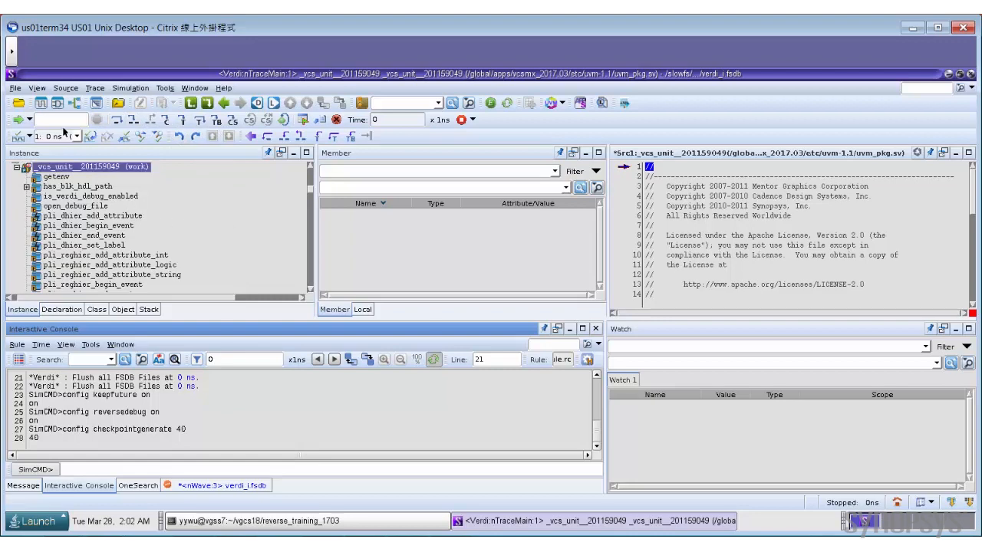
# Run the simulation forward to time 500, stopping in the master driver's drive_transfer task
pyautogui.click(62, 119)
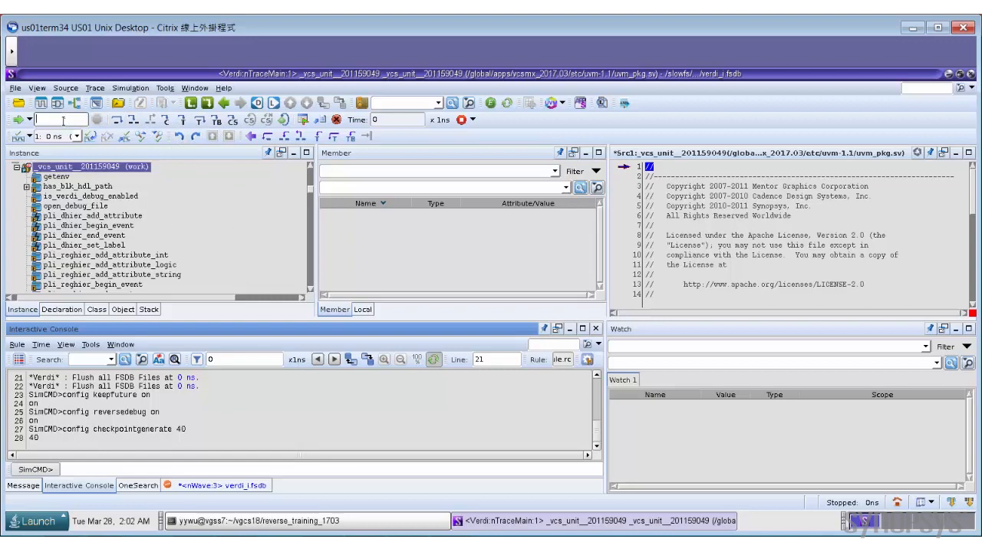
pyautogui.write('500')
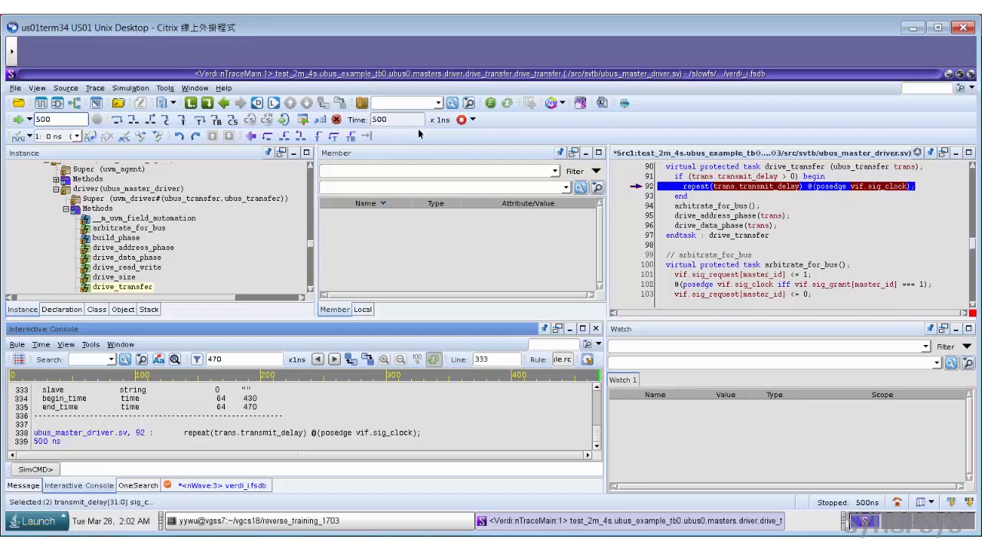
pyautogui.moveTo(426, 148)
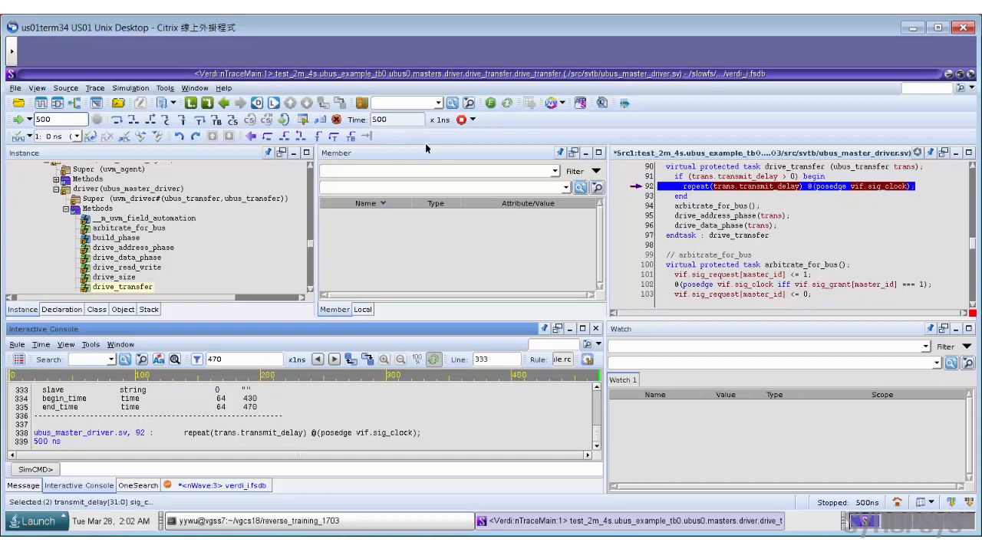
pyautogui.moveTo(482, 136)
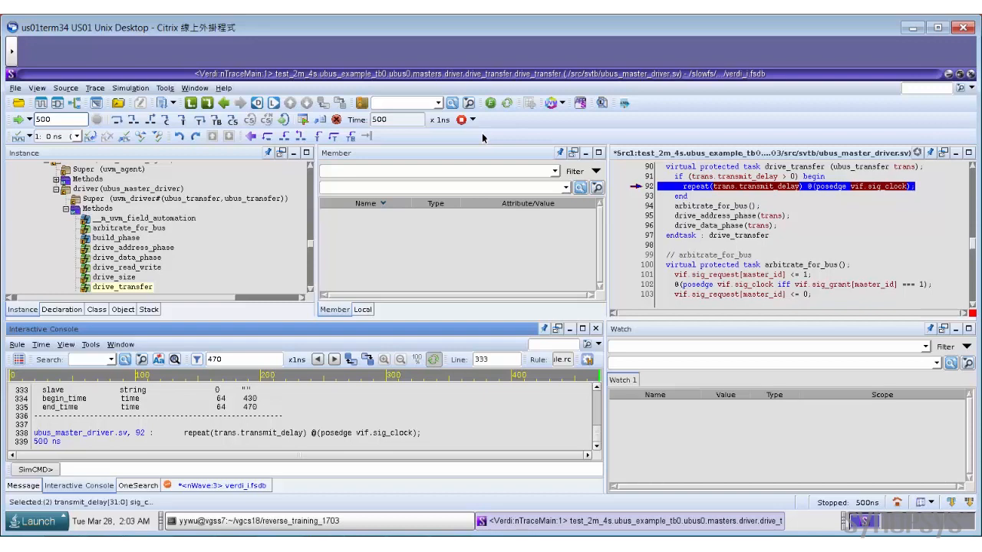
pyautogui.moveTo(325, 313)
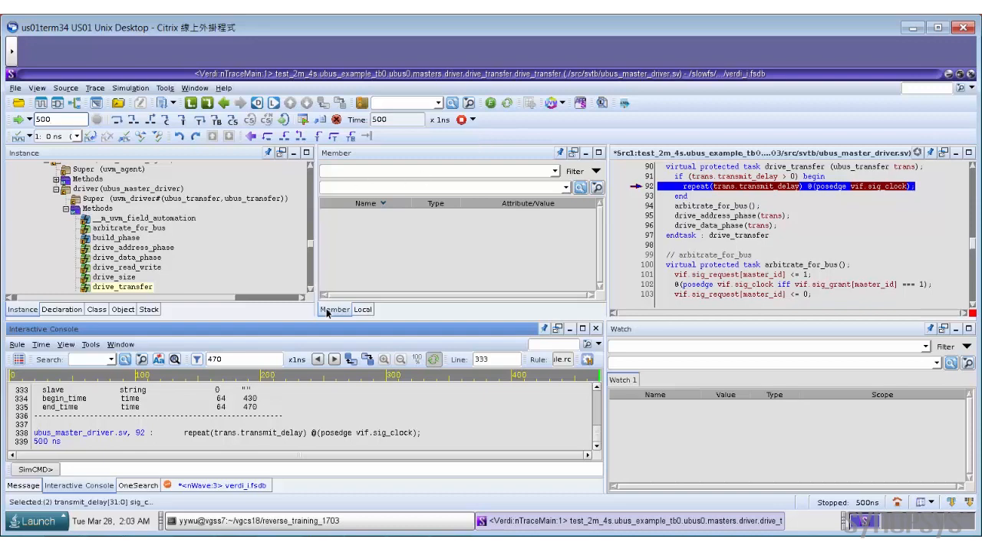
# Browse the Class tab to read_byte_seq, list its members and show its body task source
pyautogui.click(95, 309)
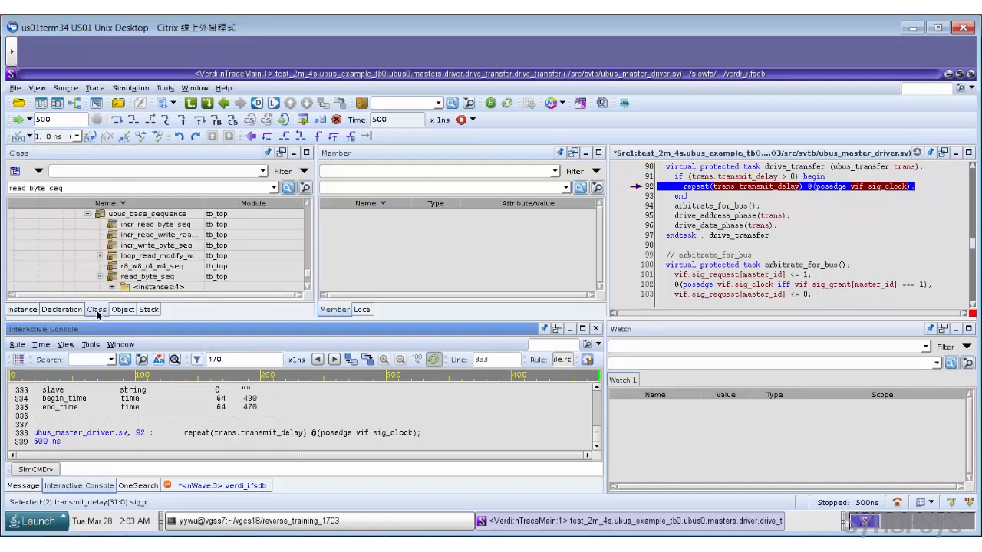
pyautogui.click(138, 187)
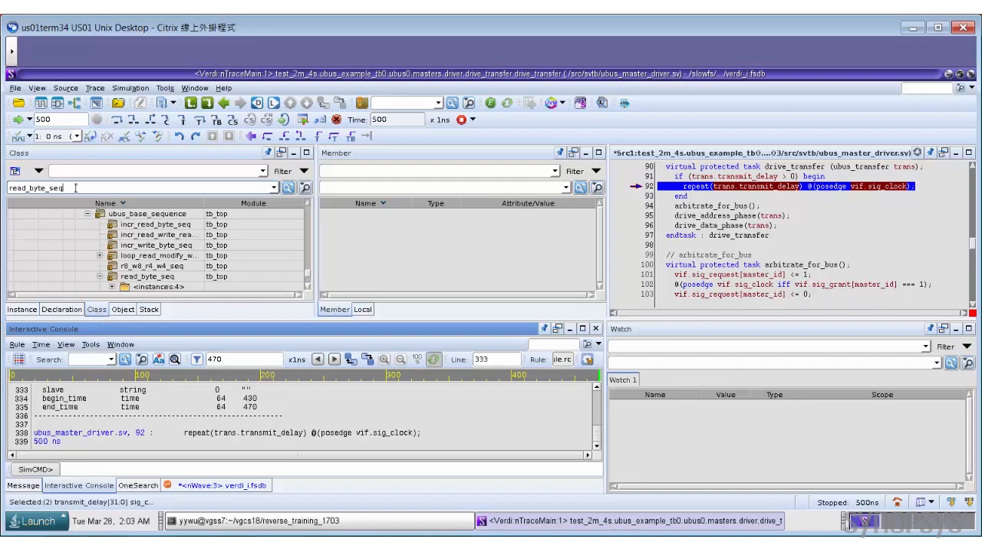
pyautogui.click(153, 276)
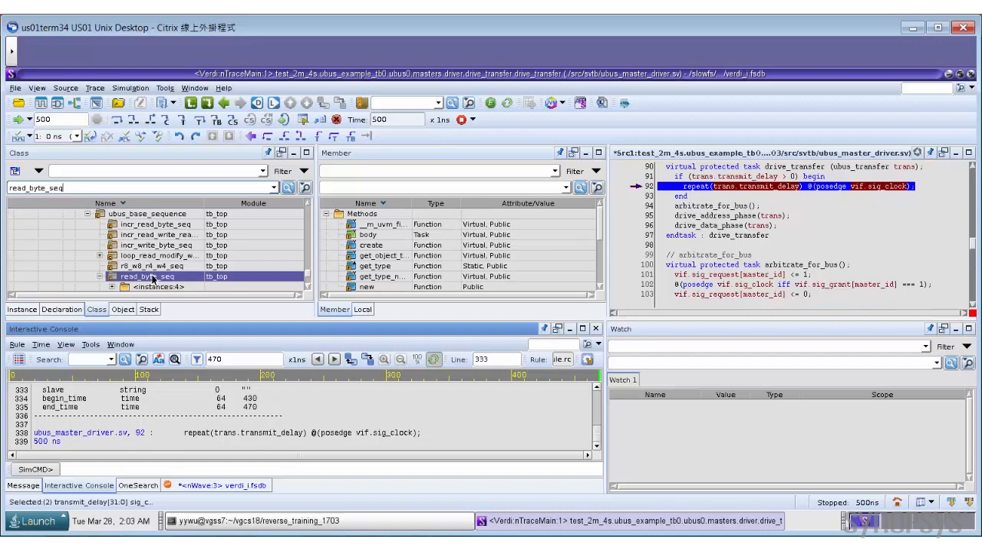
pyautogui.doubleClick(147, 276)
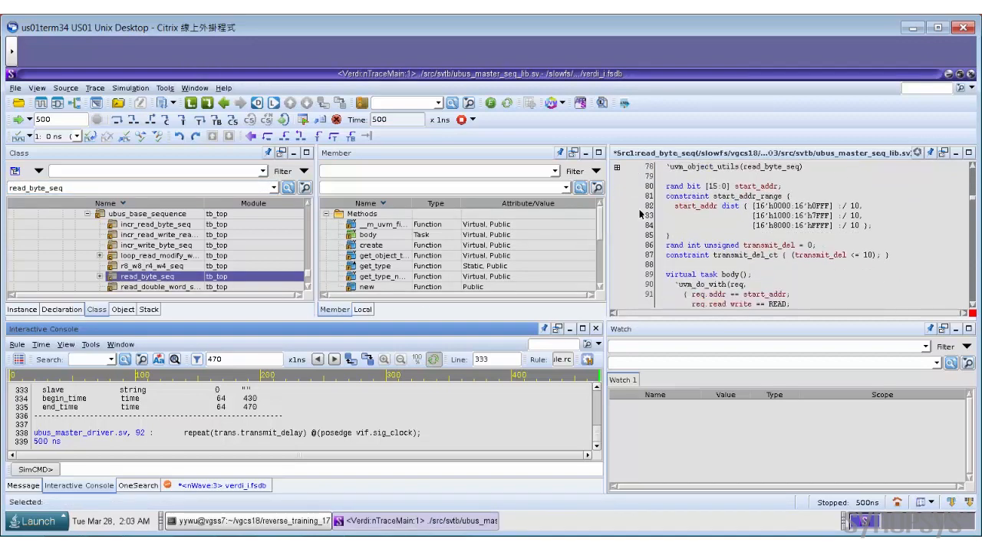
pyautogui.scroll(-3)
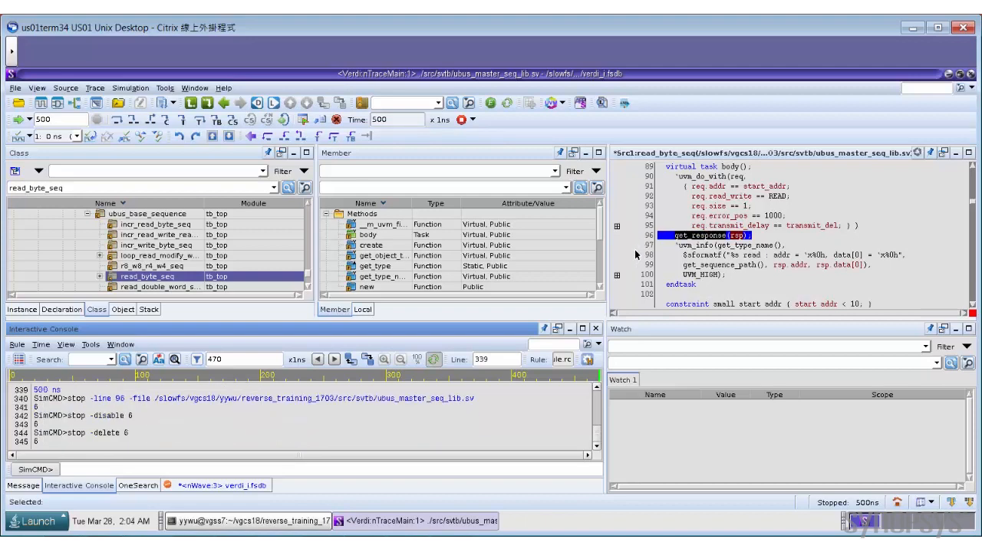
pyautogui.moveTo(638, 240)
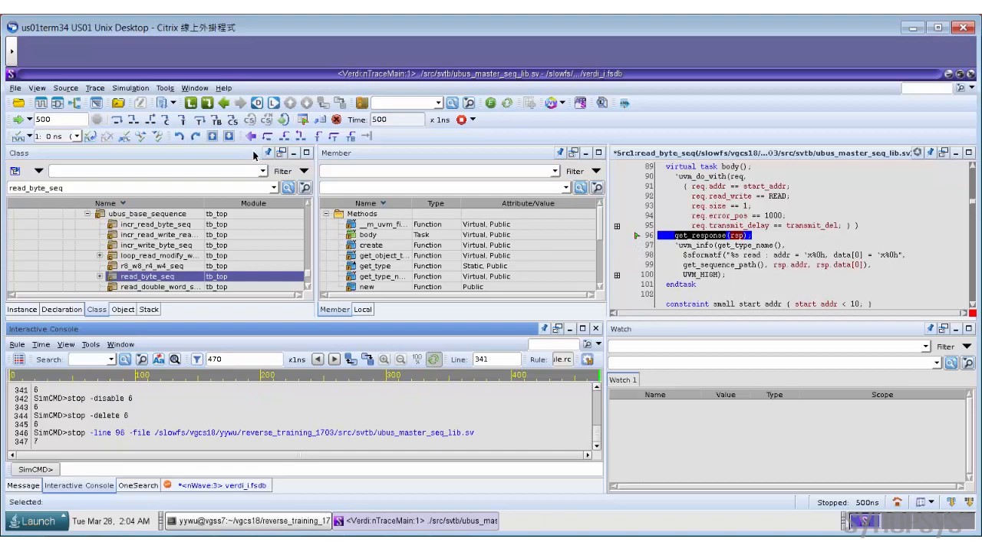
# Run the simulation in reverse to the line-96 get_response breakpoint at 470 ns
pyautogui.click(252, 135)
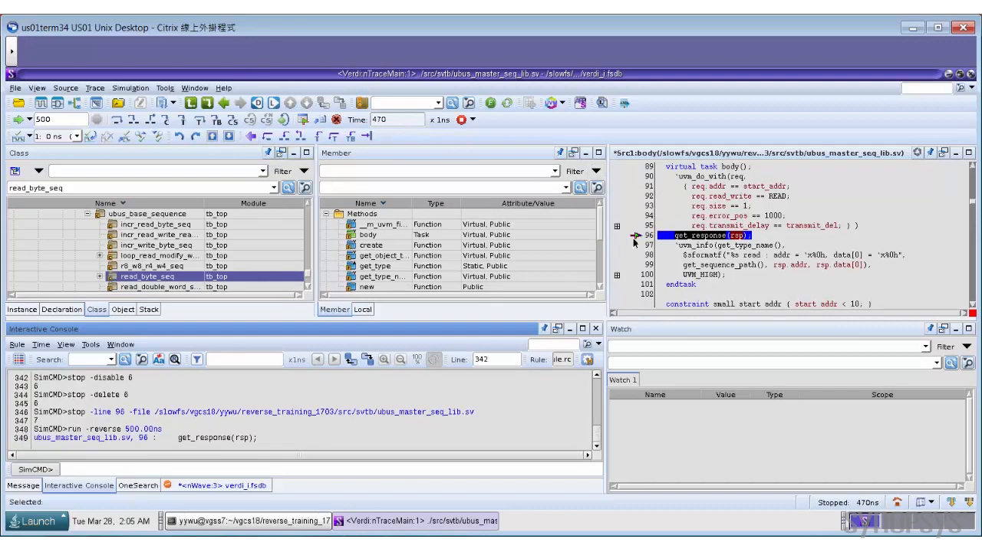
pyautogui.moveTo(643, 243)
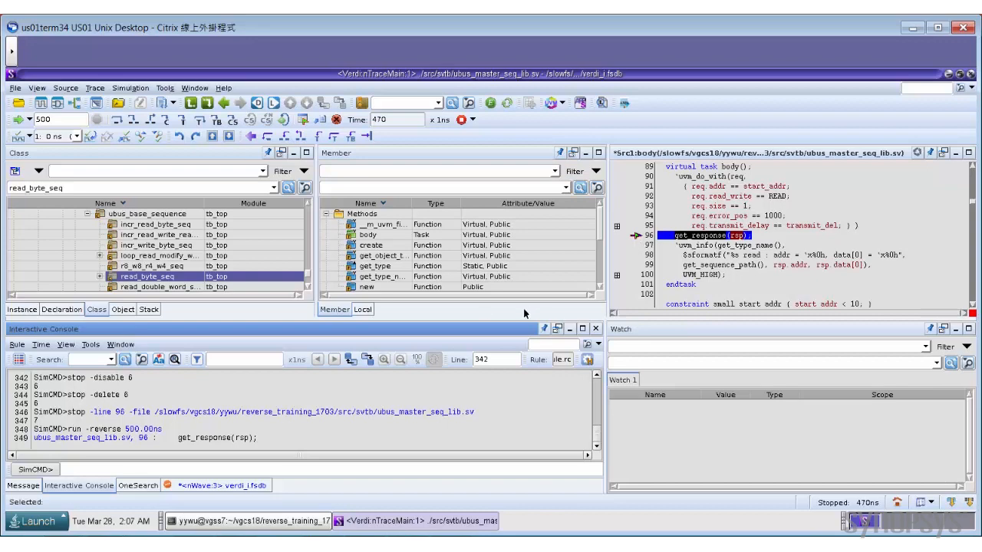
pyautogui.moveTo(434, 306)
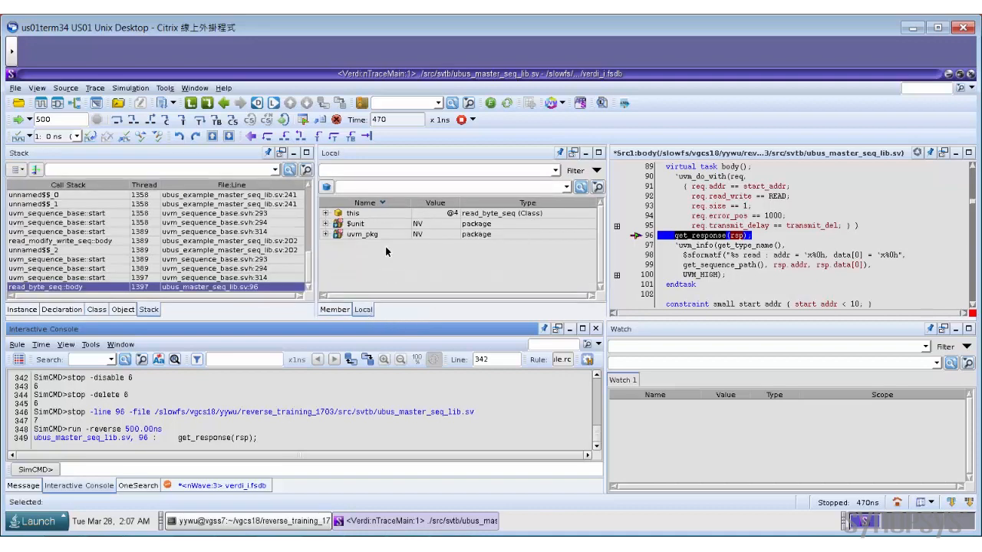
pyautogui.moveTo(352, 213)
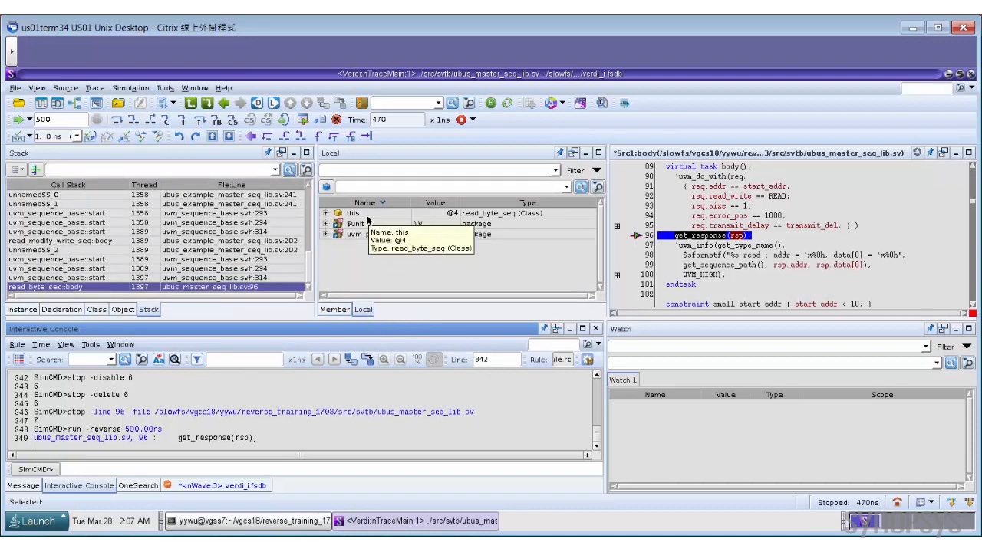
pyautogui.moveTo(441, 268)
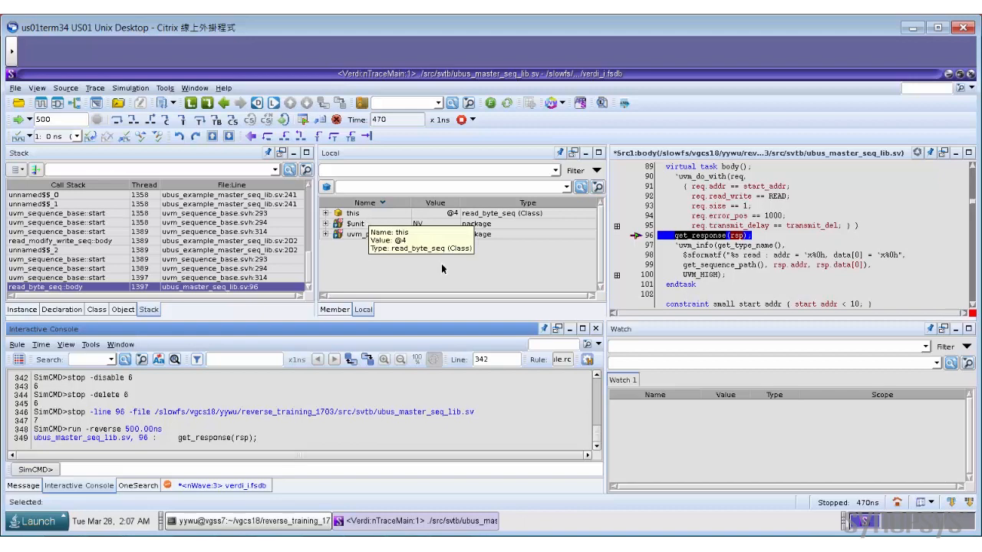
pyautogui.moveTo(451, 215)
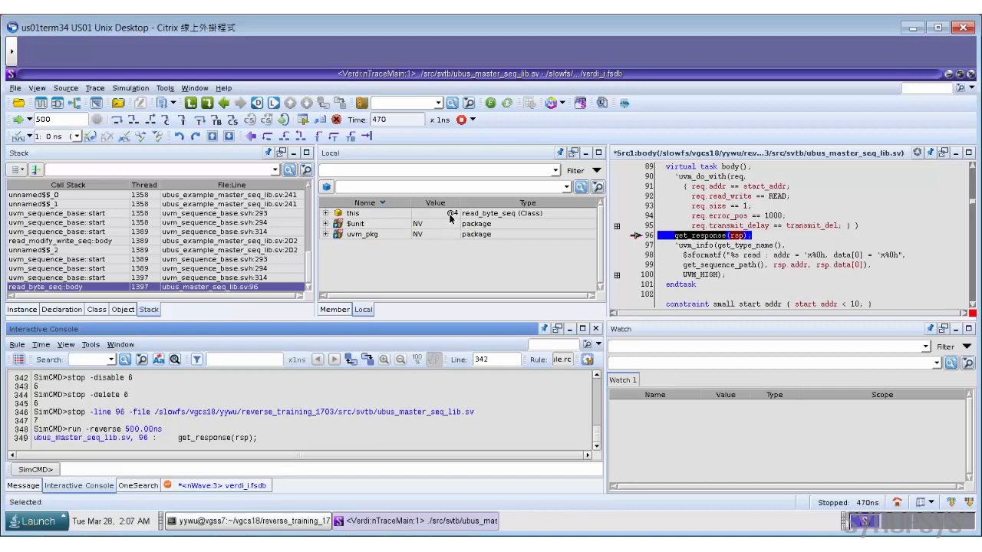
pyautogui.moveTo(450, 216)
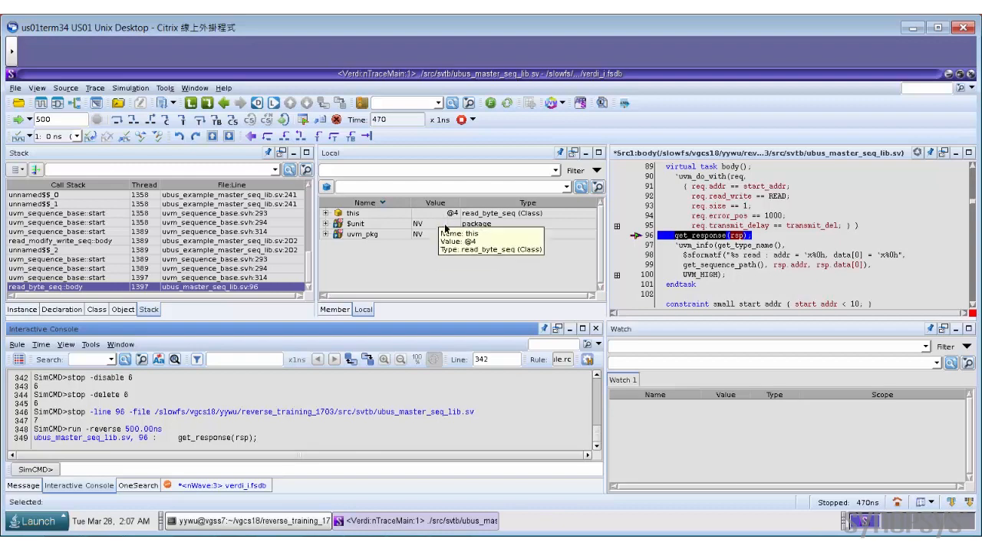
pyautogui.moveTo(442, 288)
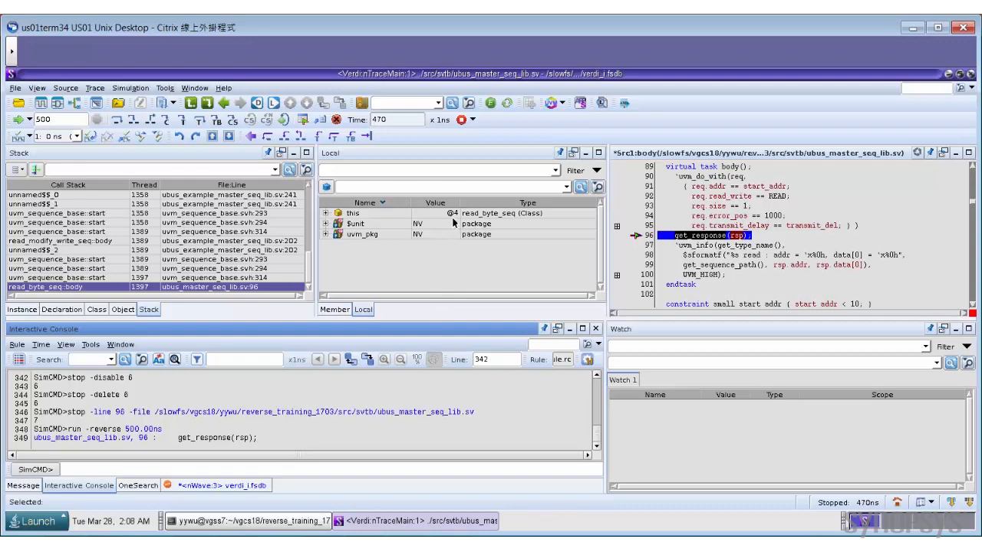
pyautogui.moveTo(353, 213)
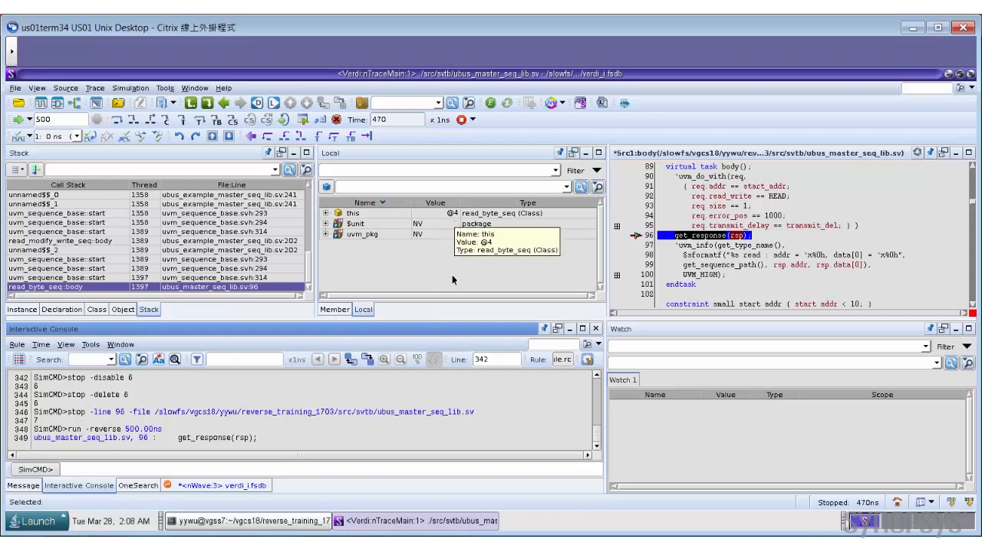
pyautogui.moveTo(460, 269)
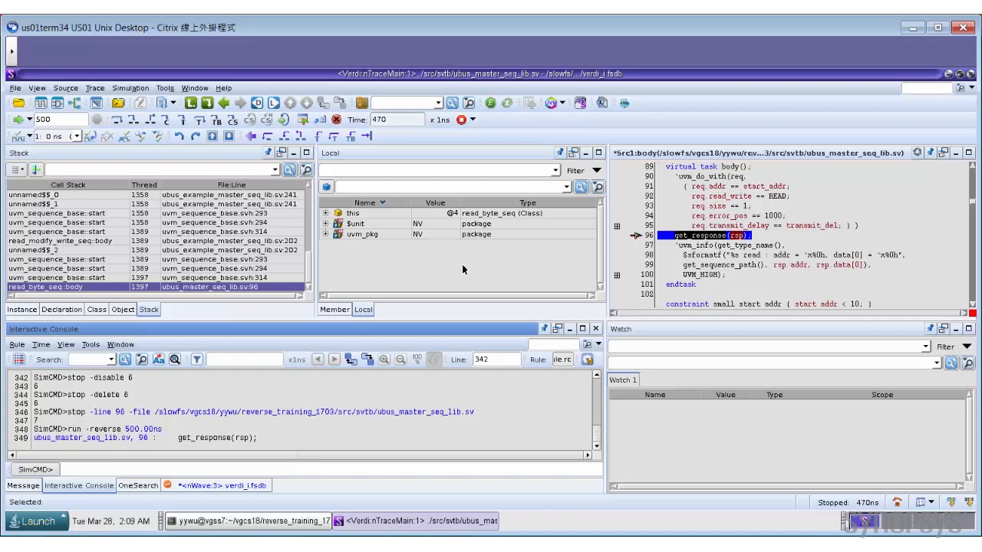
pyautogui.moveTo(408, 221)
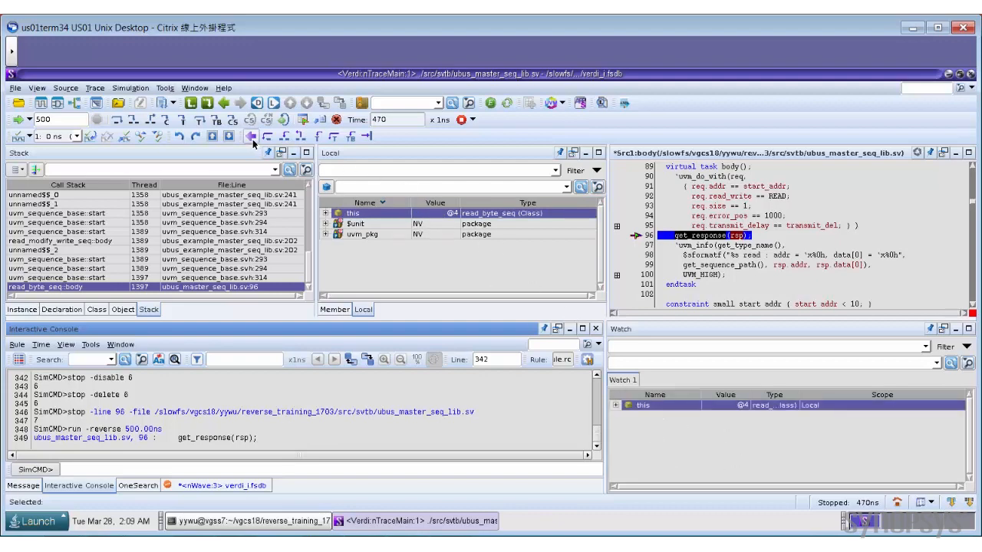
pyautogui.moveTo(252, 143)
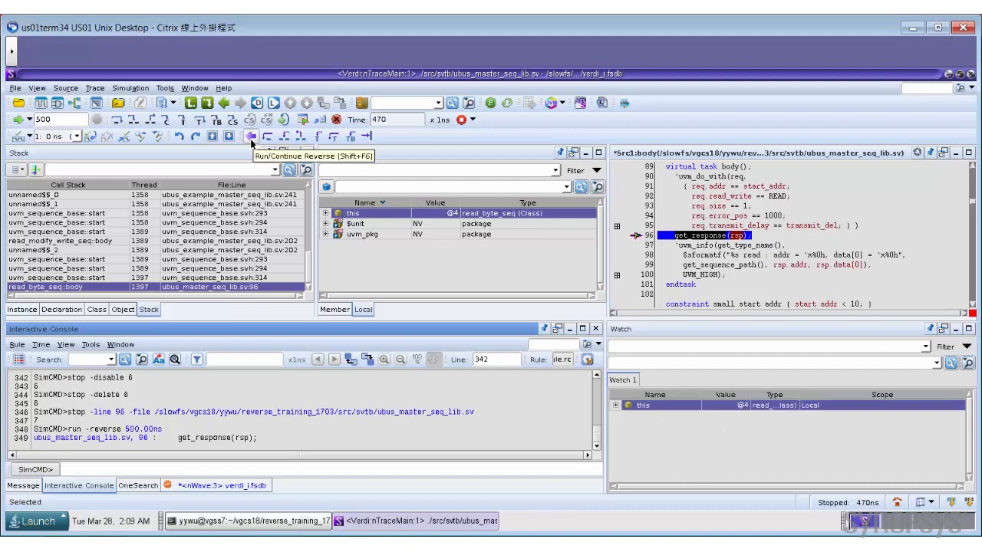
# Run in reverse again to the earlier get_response breakpoint hit at 260 ns
pyautogui.click(252, 135)
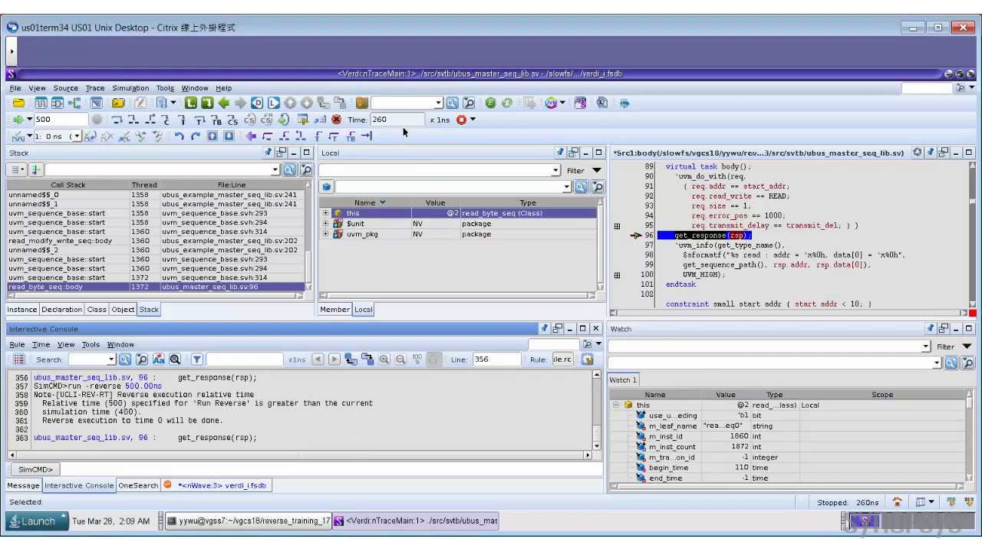
pyautogui.moveTo(368, 135)
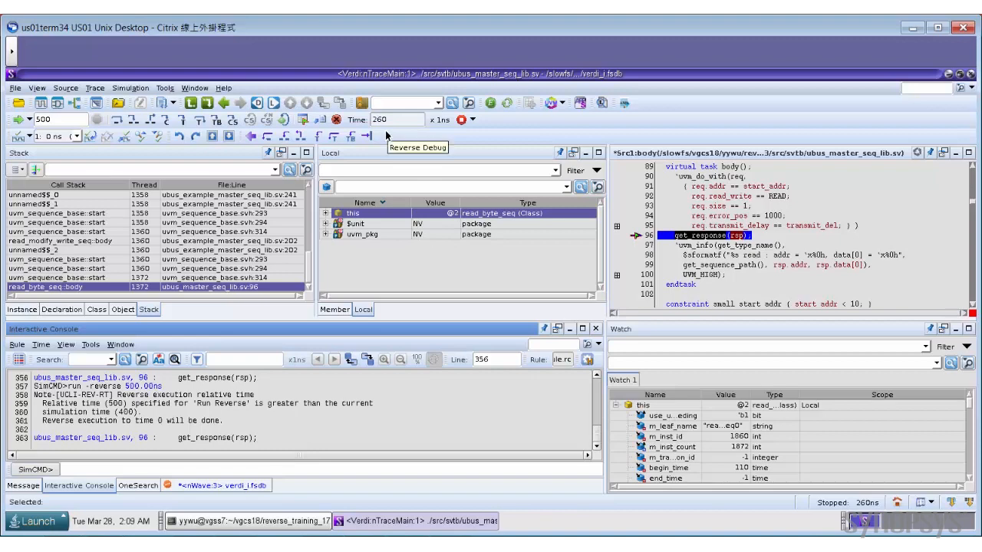
pyautogui.moveTo(463, 264)
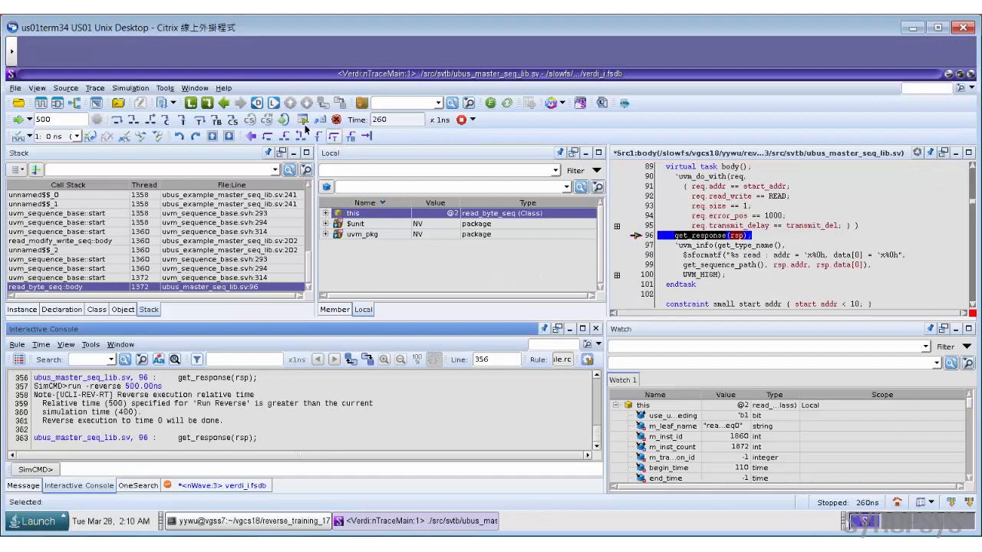
pyautogui.moveTo(304, 120)
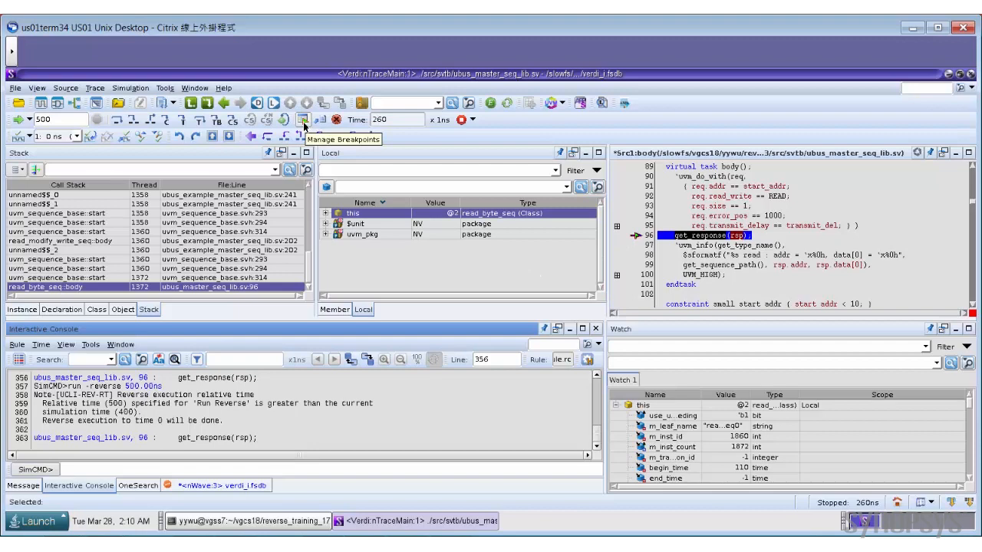
# In Manage Breakpoints, disable the line-96 breakpoint and enable the line-236 bus_monitor one
pyautogui.click(303, 119)
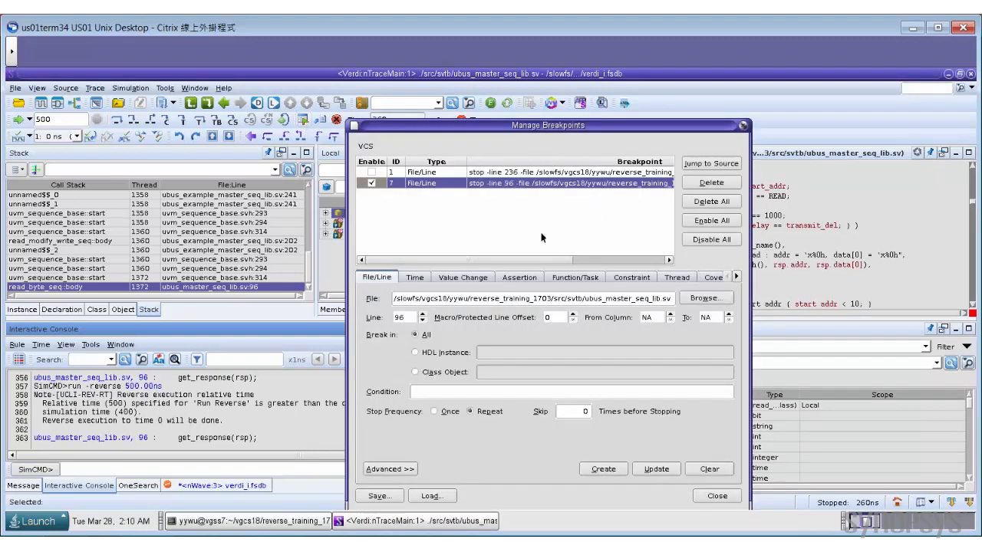
pyautogui.moveTo(540, 237)
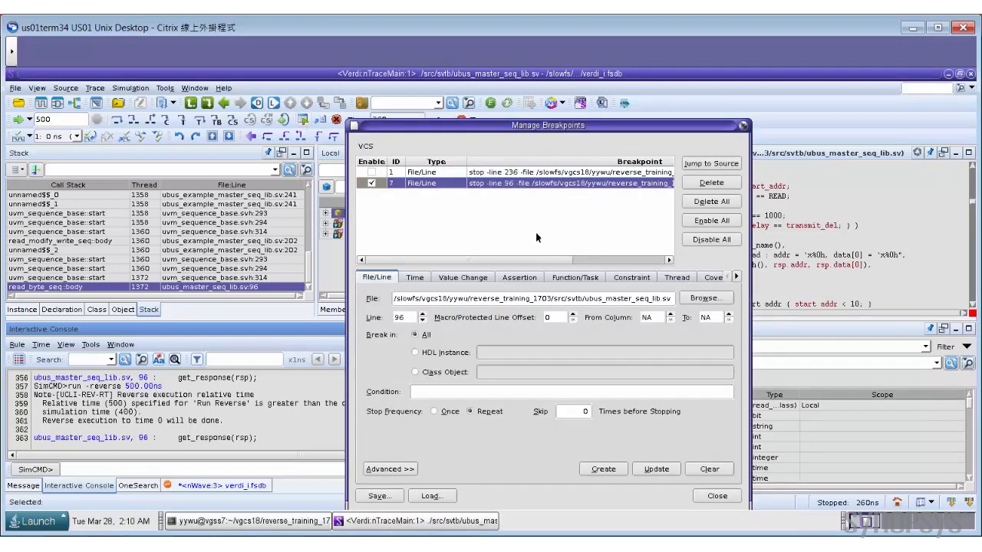
pyautogui.click(372, 184)
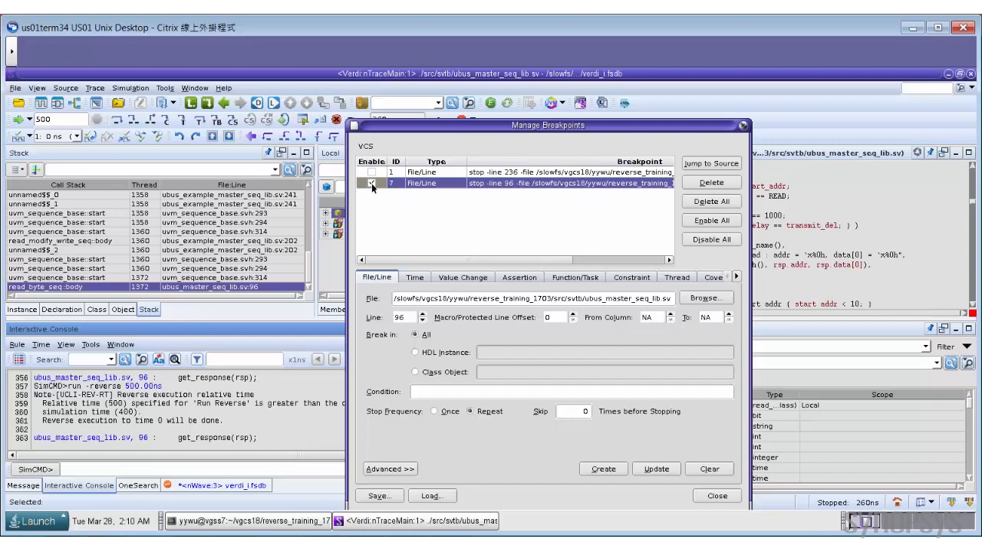
pyautogui.click(371, 184)
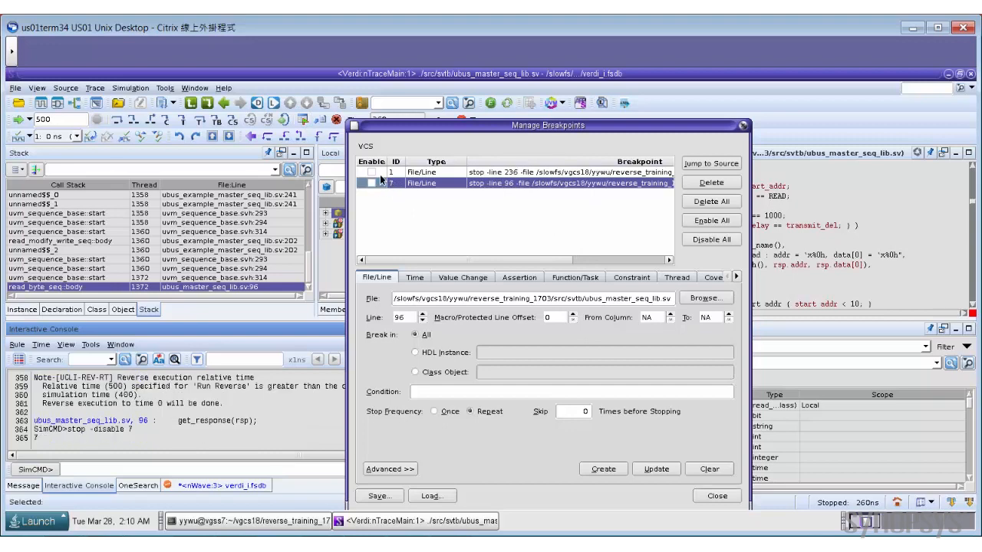
pyautogui.click(414, 172)
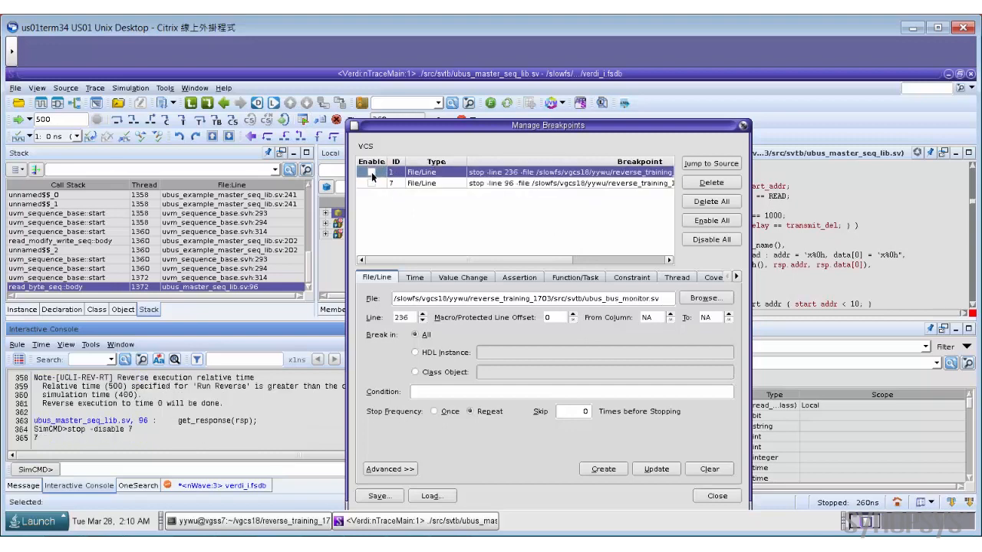
pyautogui.click(371, 175)
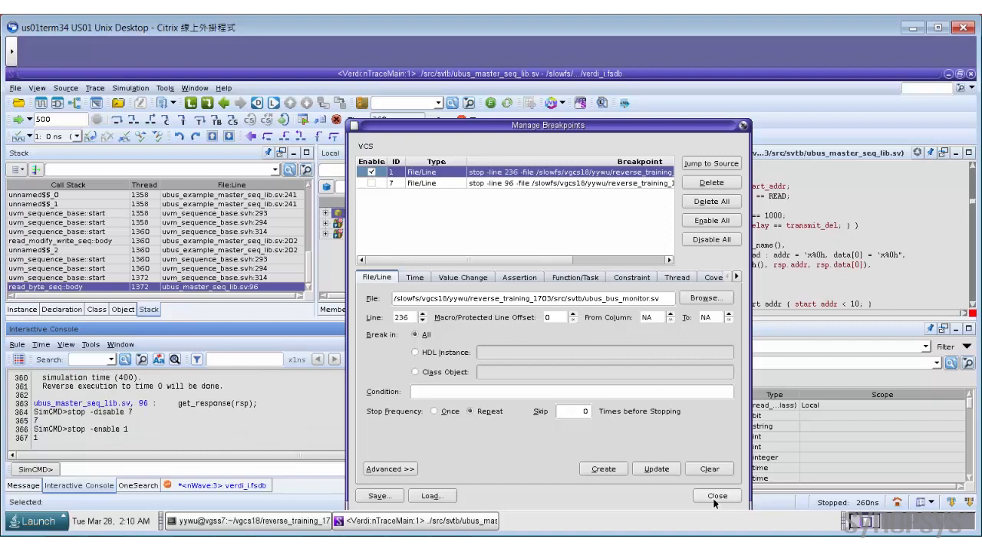
pyautogui.click(714, 495)
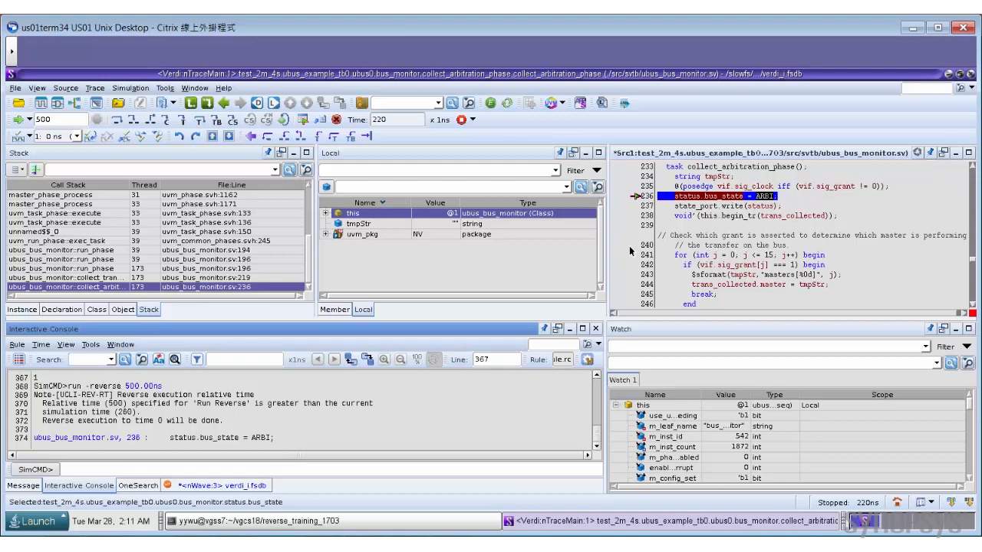
pyautogui.moveTo(405, 279)
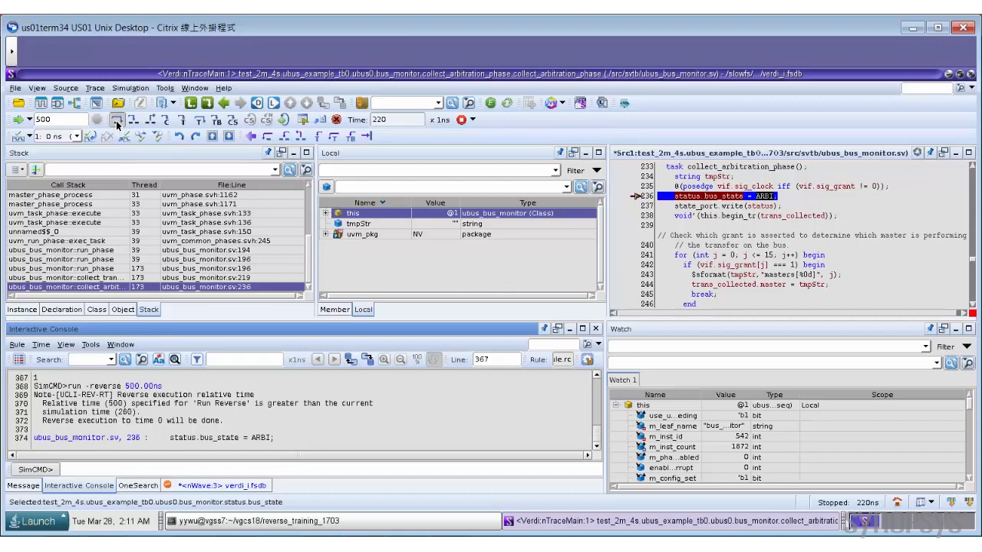
# Step forward one line in bus_monitor past the state_port write call toward line 238
pyautogui.click(117, 123)
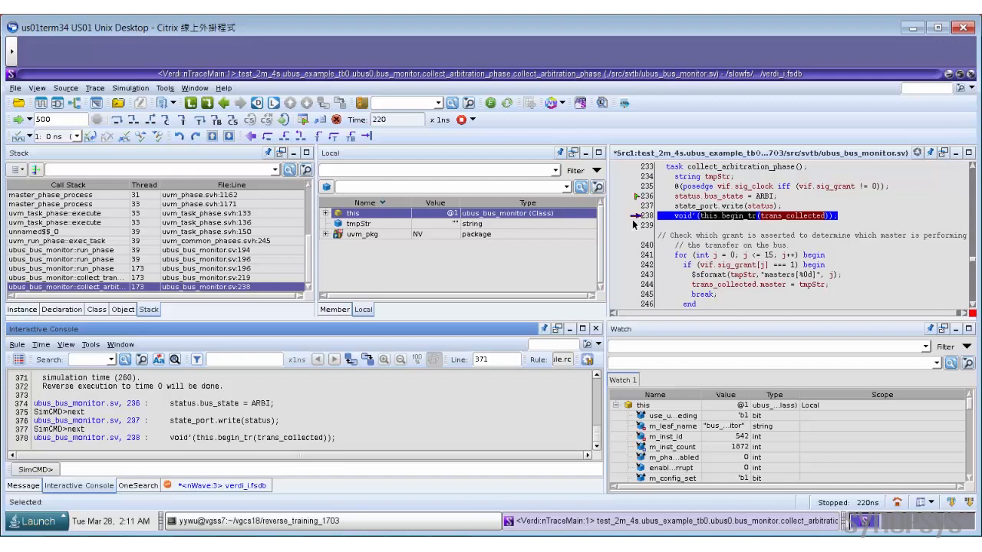
pyautogui.moveTo(615, 289)
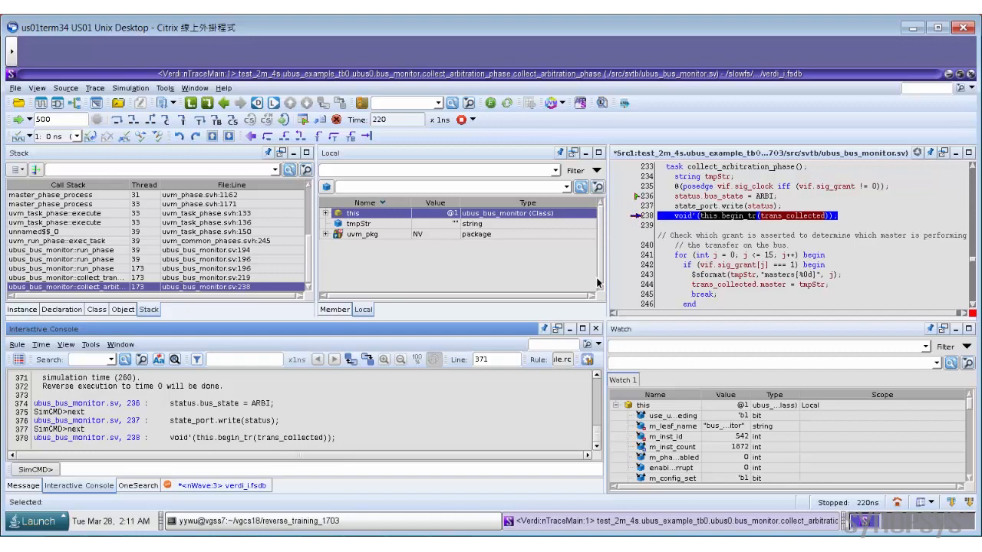
pyautogui.moveTo(601, 283)
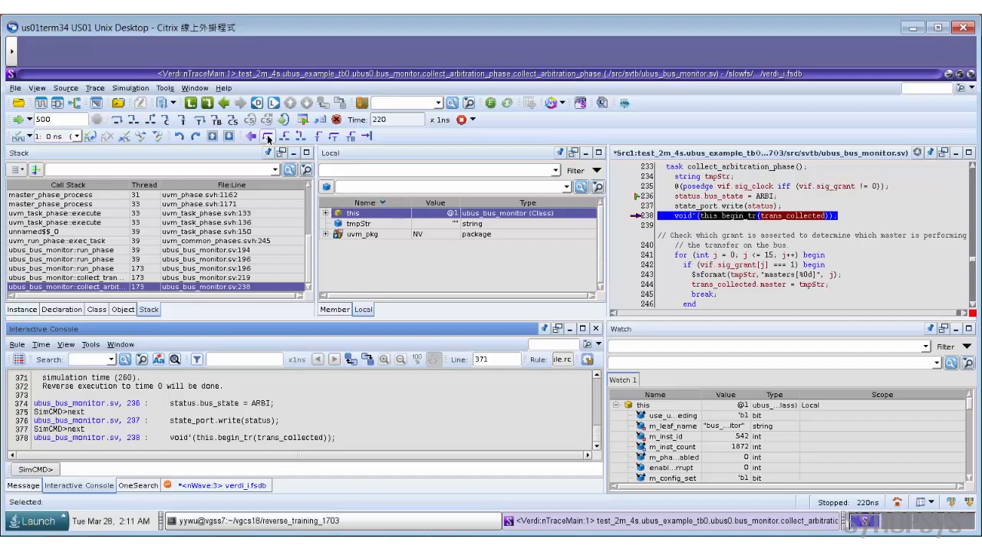
pyautogui.moveTo(267, 137)
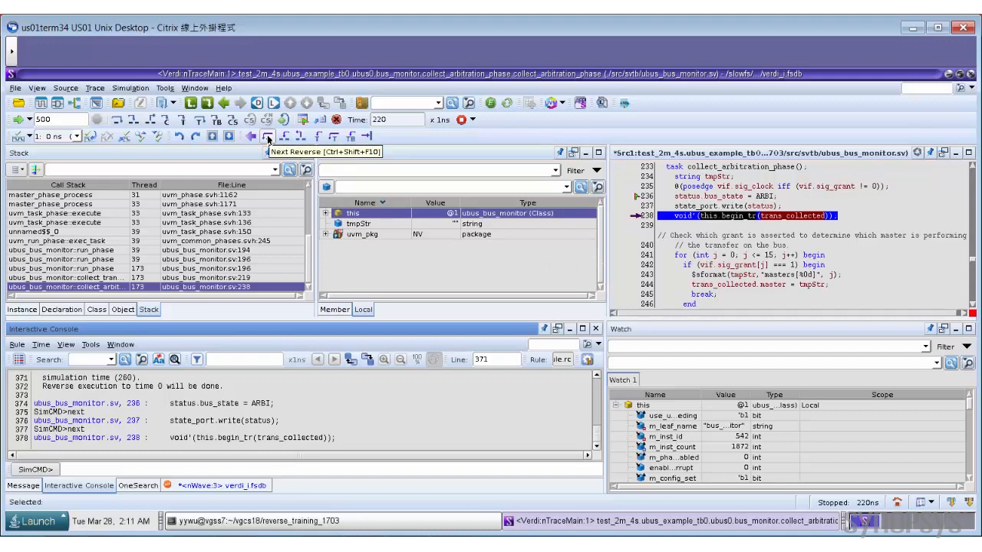
# Next Reverse back to the state_port write call, then step into uvm_analysis_port's write()
pyautogui.click(267, 136)
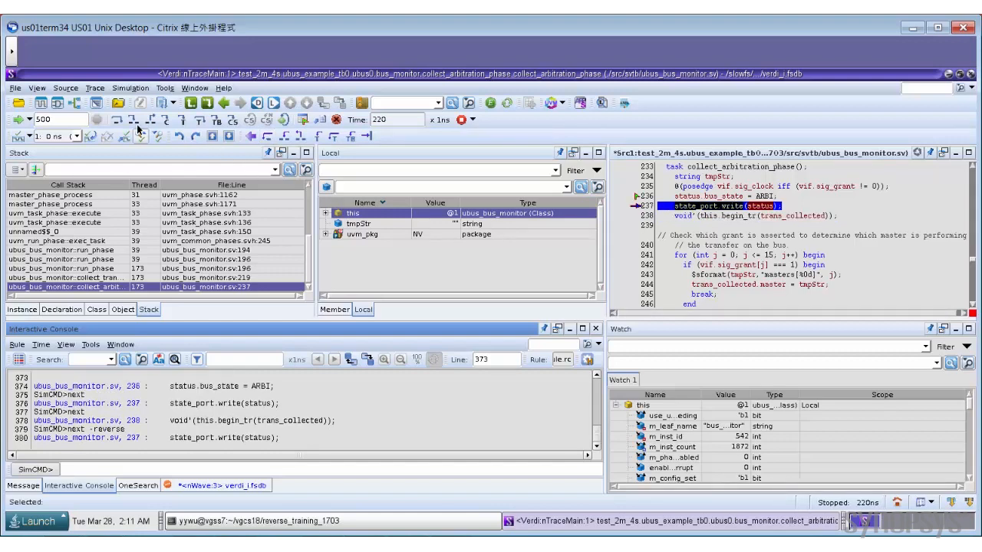
pyautogui.moveTo(135, 120)
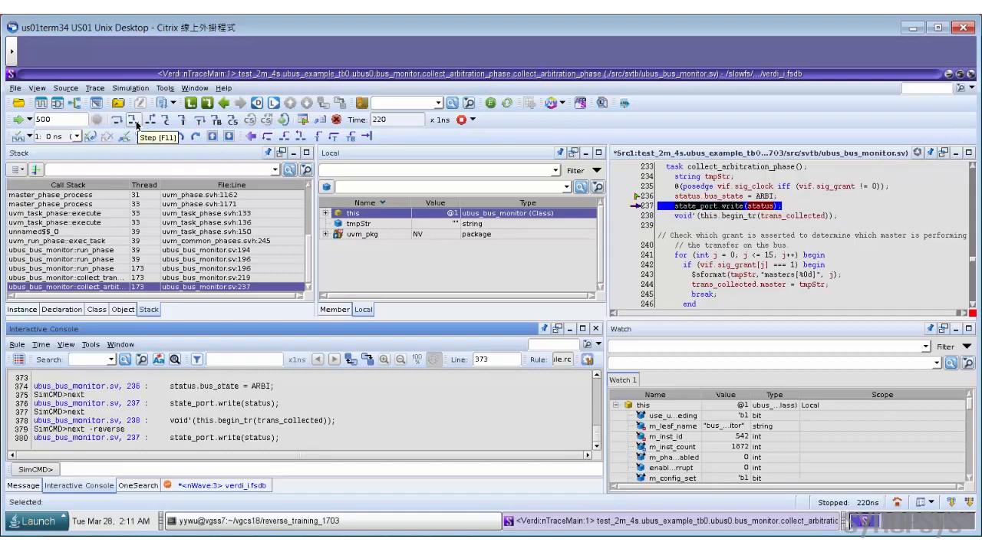
pyautogui.click(135, 120)
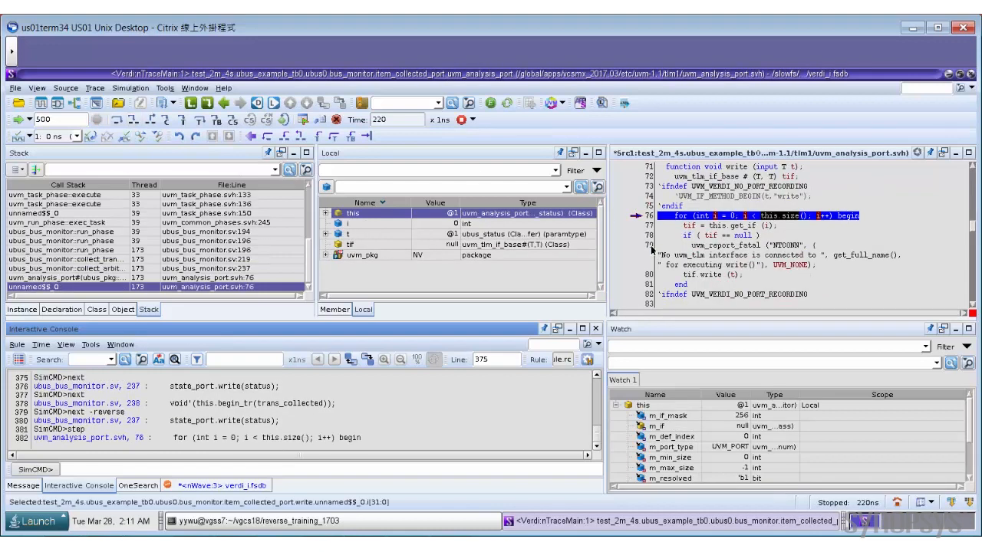